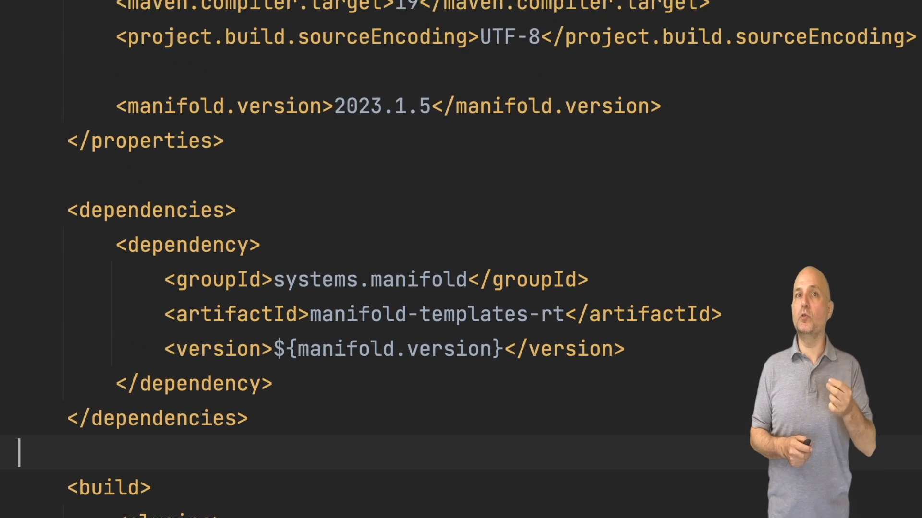
Declare String world = args.length > 0 ? args[0] : "world"; in main.
{"action": "scroll", "scroll_direction": "down", "scroll_amount": 3}
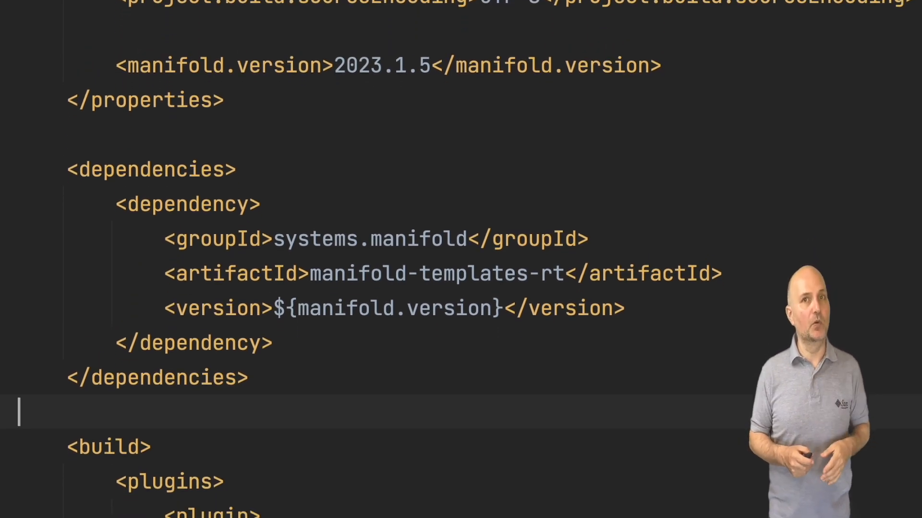
{"action": "scroll", "scroll_direction": "down", "scroll_amount": 3}
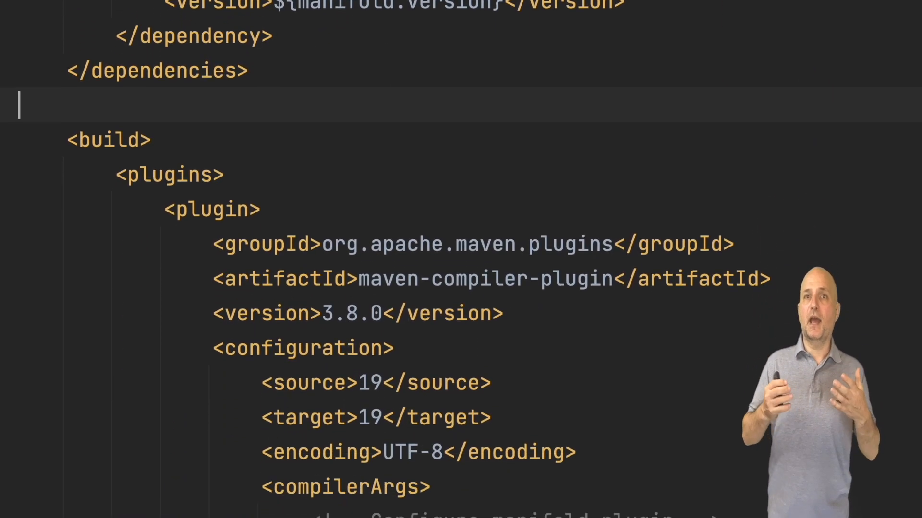
{"action": "scroll", "scroll_direction": "down", "scroll_amount": 3}
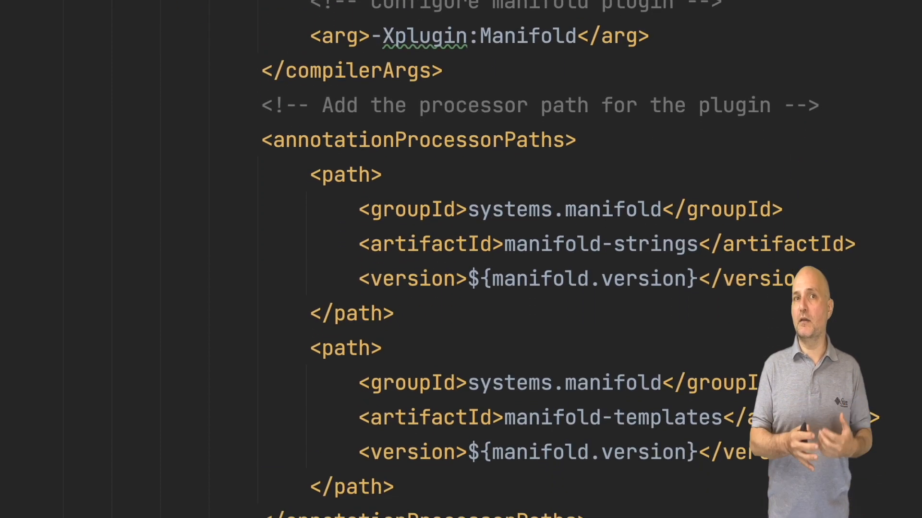
{"action": "scroll", "scroll_direction": "down", "scroll_amount": 3}
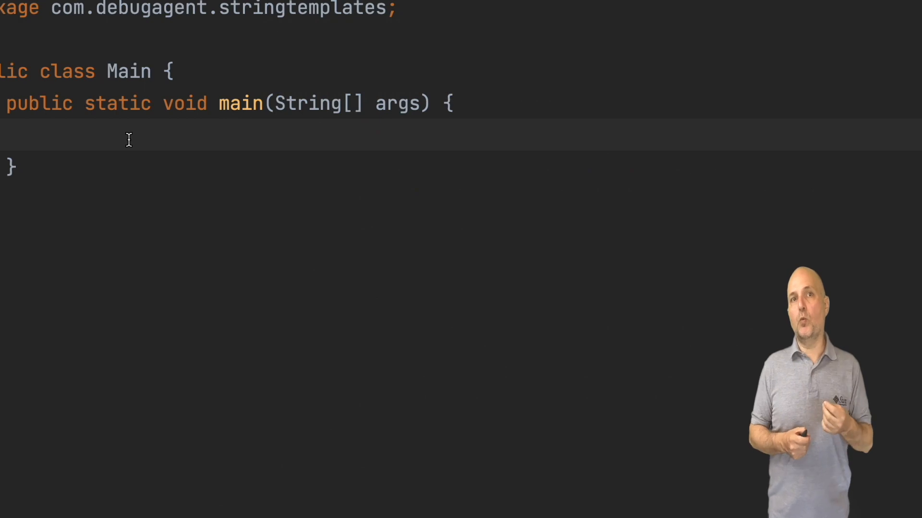
{"action": "type", "text": "String wo"}
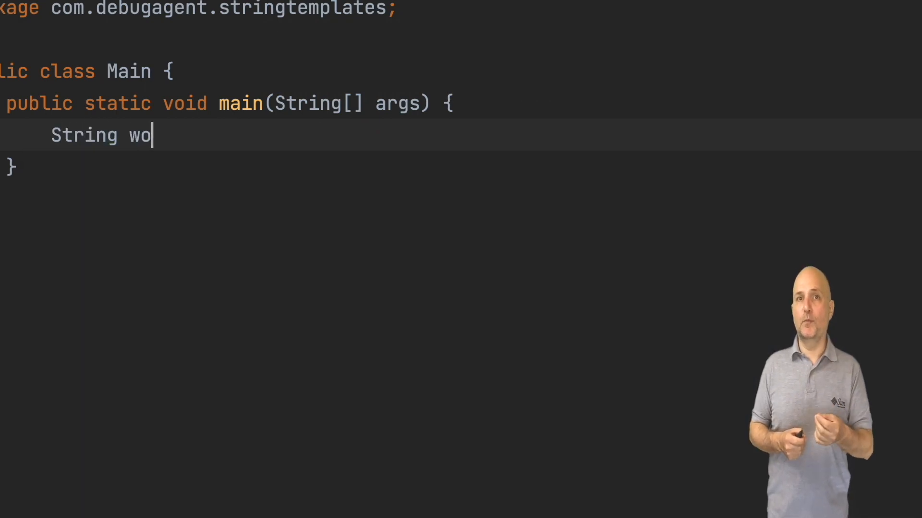
{"action": "type", "text": "rld ="}
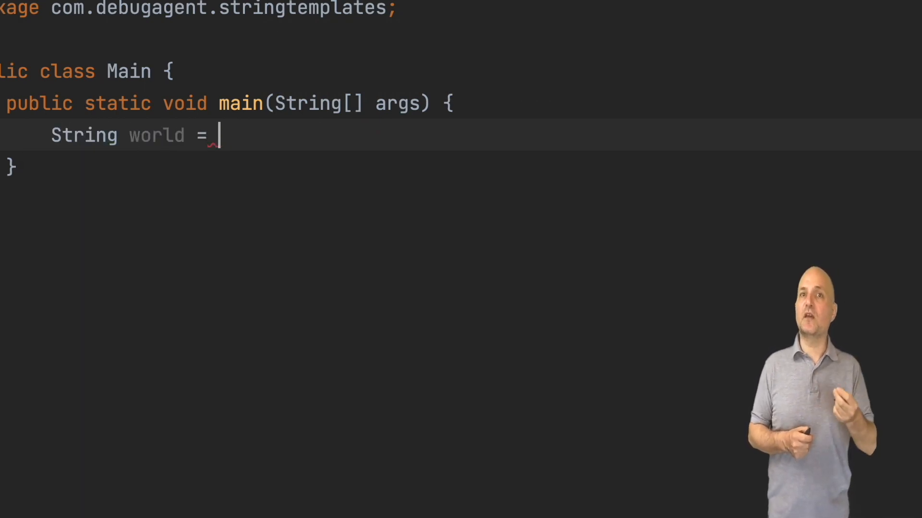
{"action": "type", "text": "args"}
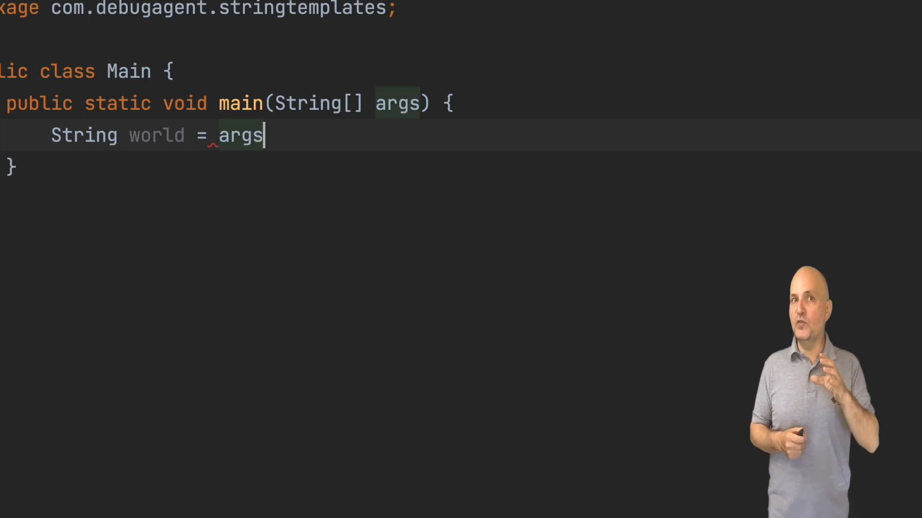
{"action": "type", "text": ".length"}
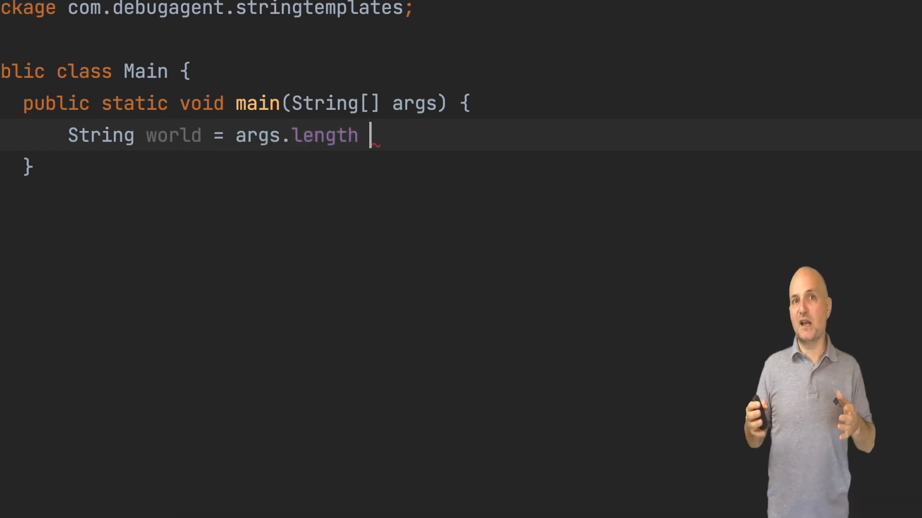
{"action": "type", "text": "> 0"}
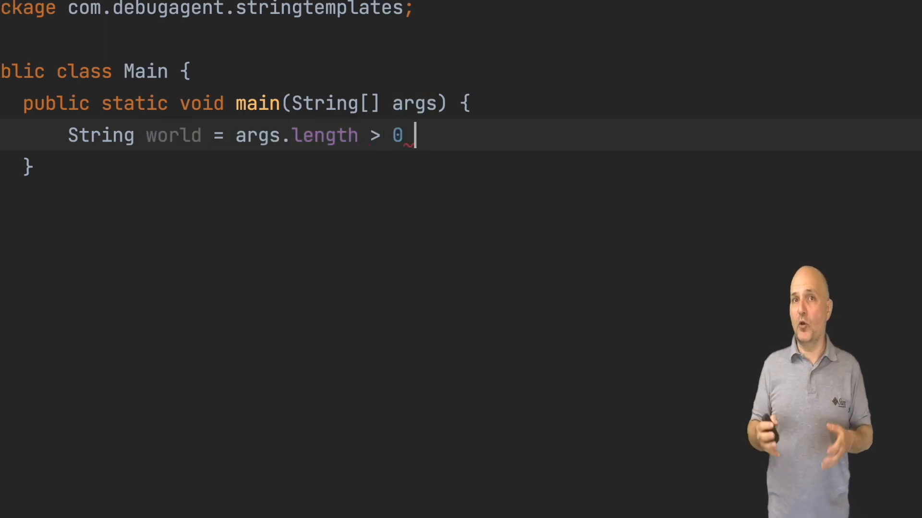
{"action": "type", "text": "? ar"}
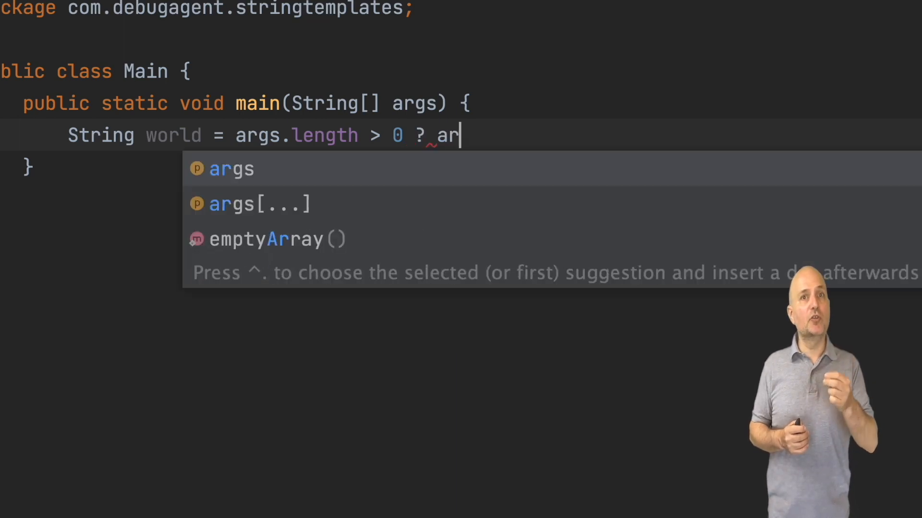
{"action": "left_click", "coordinate": [259, 204]}
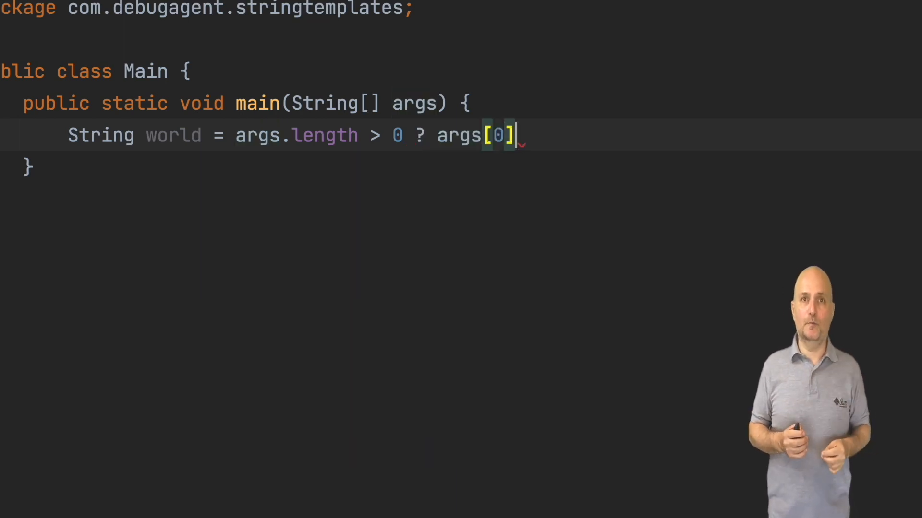
{"action": "type", "text": ": \"world\";"}
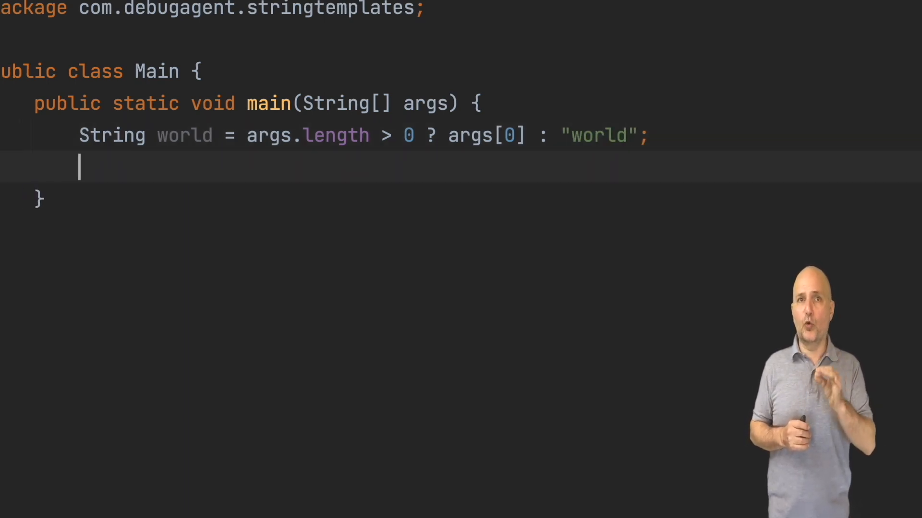
Print "Hello $world! I can write \$world as the variable..." from main.
{"action": "type", "text": "System.out.println();"}
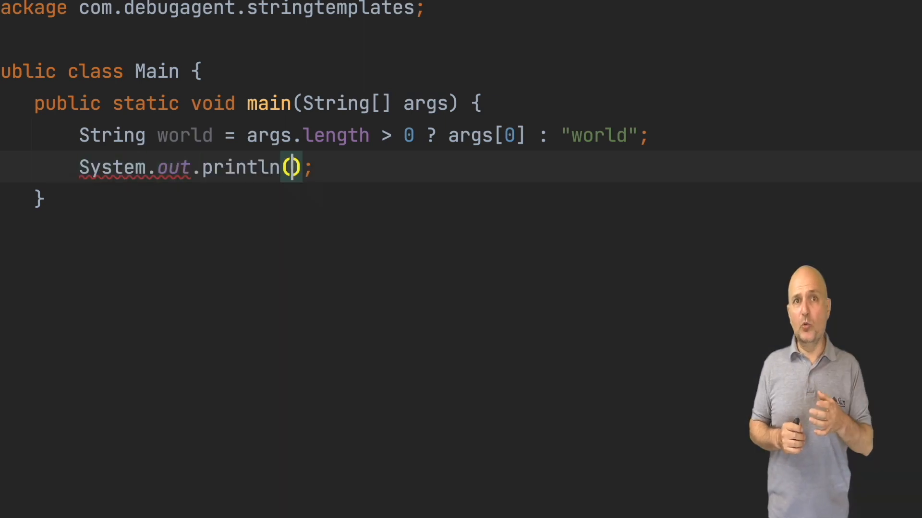
{"action": "type", "text": "\"\""}
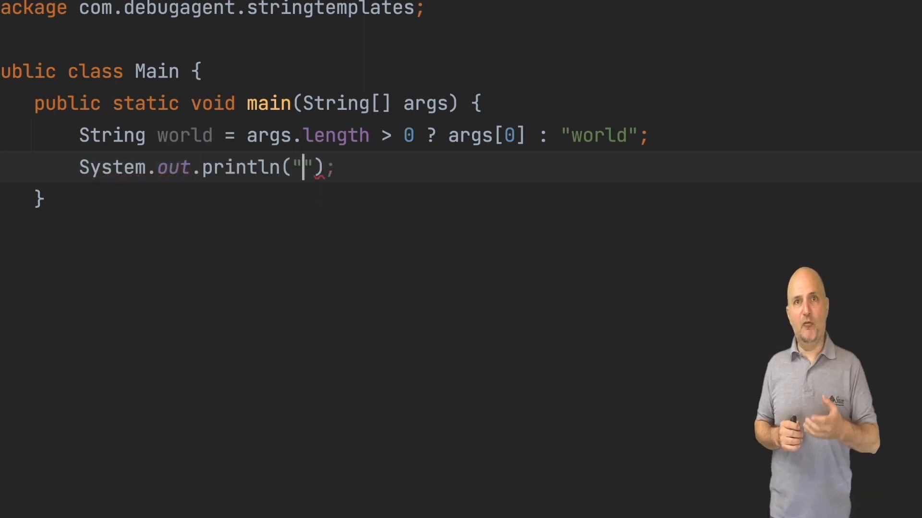
{"action": "type", "text": "Hello"}
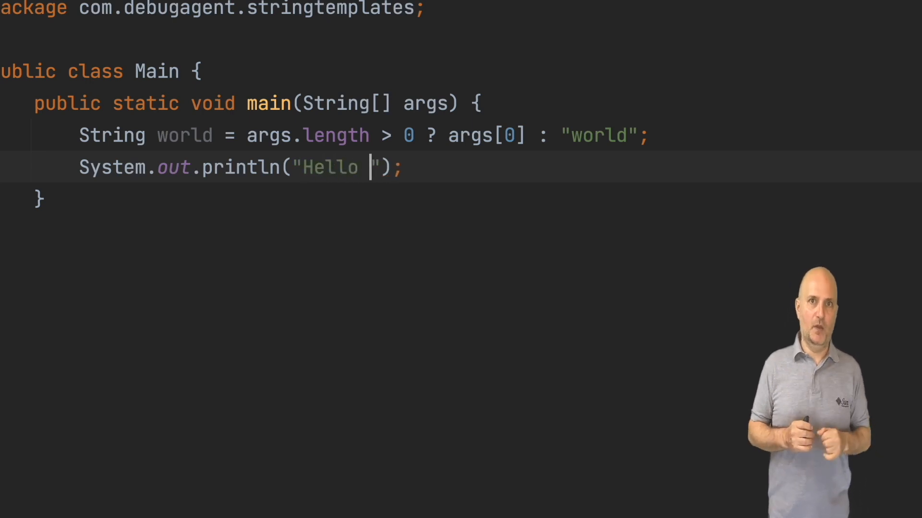
{"action": "type", "text": "$world"}
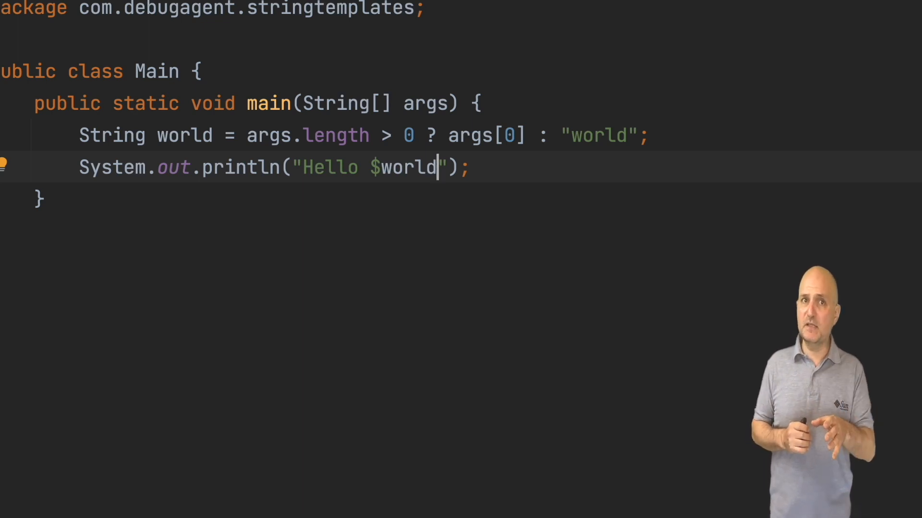
{"action": "type", "text": "! I can"}
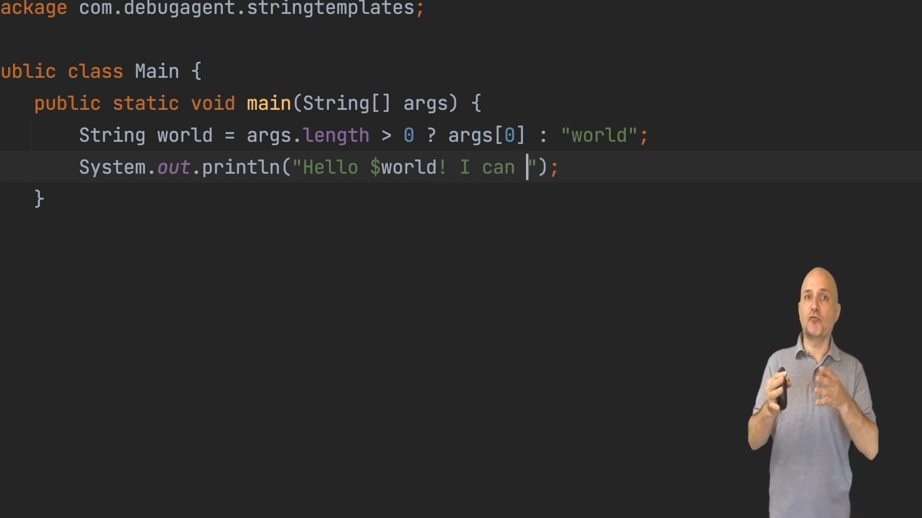
{"action": "type", "text": "write"}
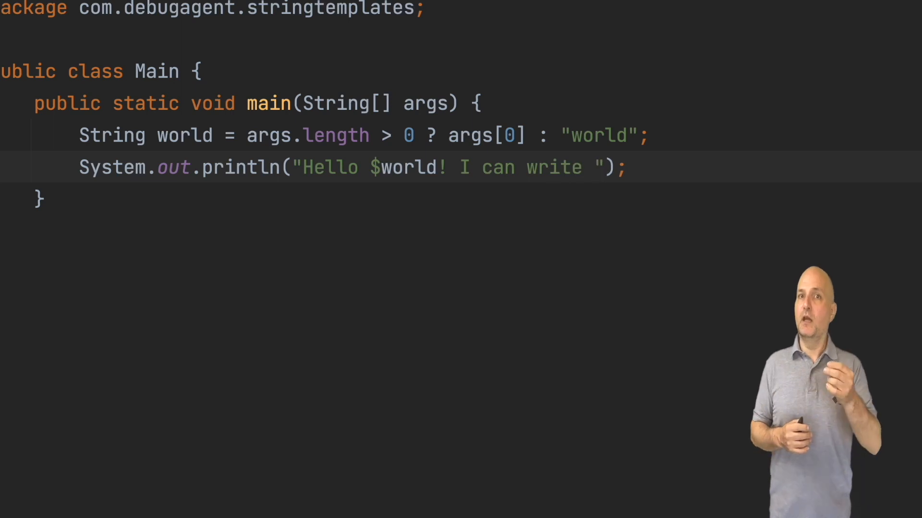
{"action": "type", "text": "\\$w"}
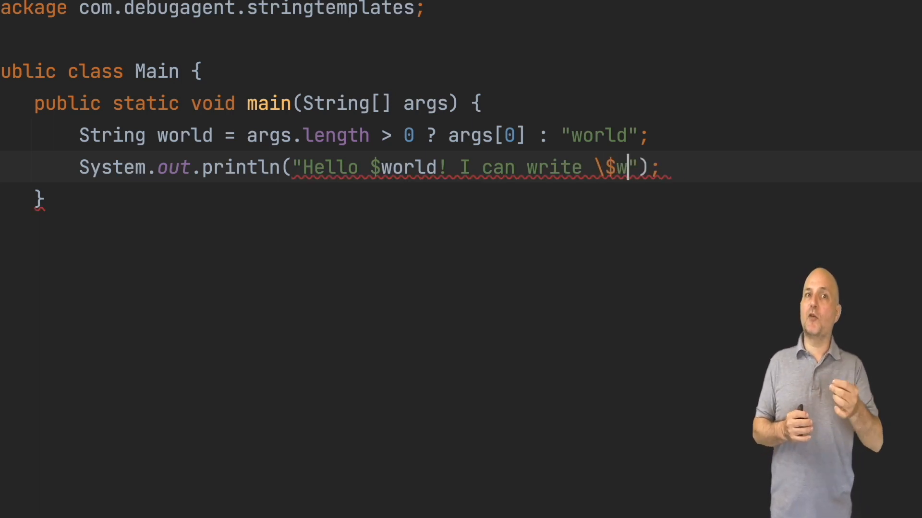
{"action": "type", "text": "orld"}
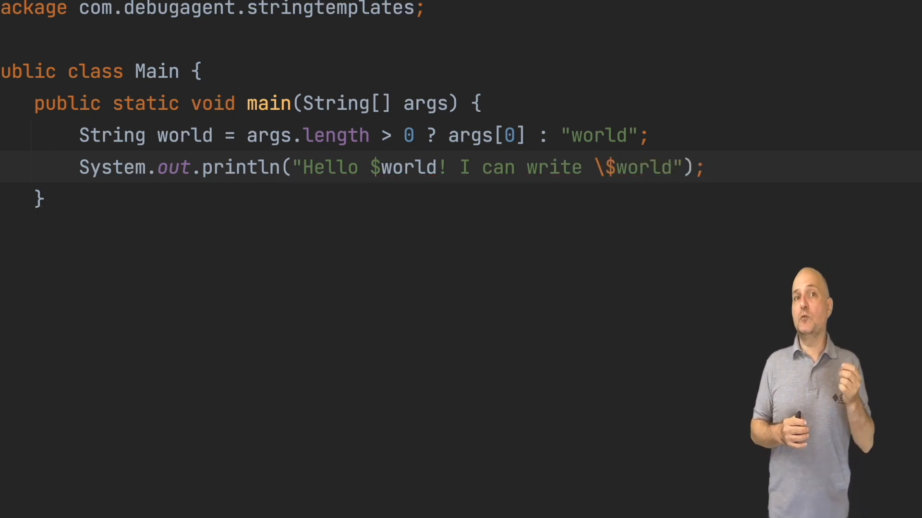
{"action": "type", "text": "as the va"}
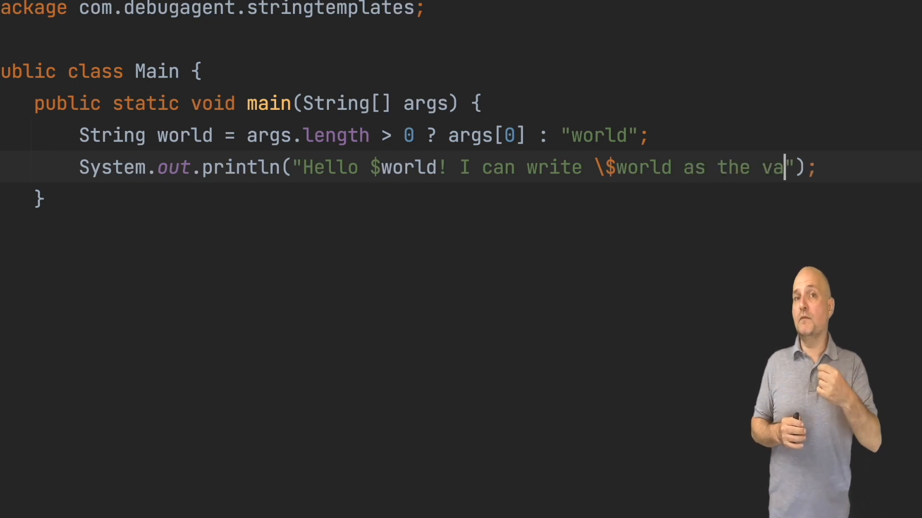
{"action": "type", "text": "riable..."}
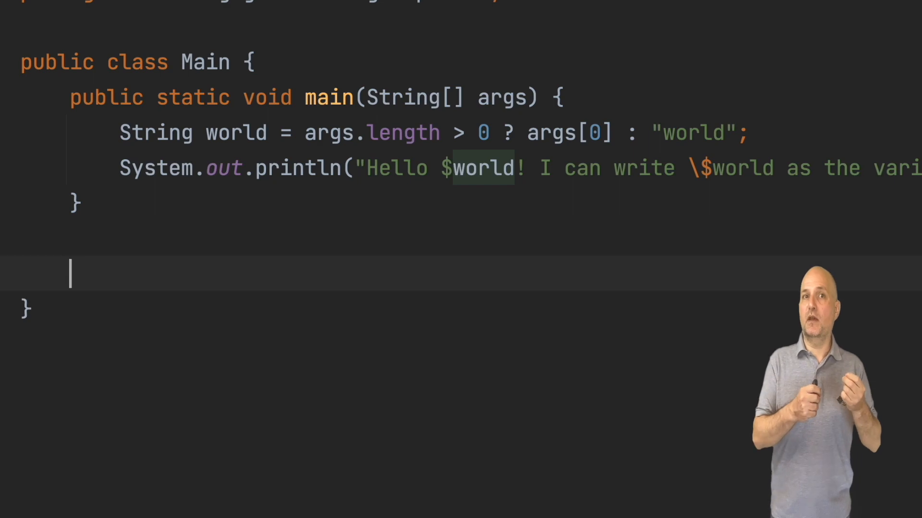
Write private static noTemplate(String word) printing "Hello $world!".
{"action": "type", "text": "private static void noTemplate("}
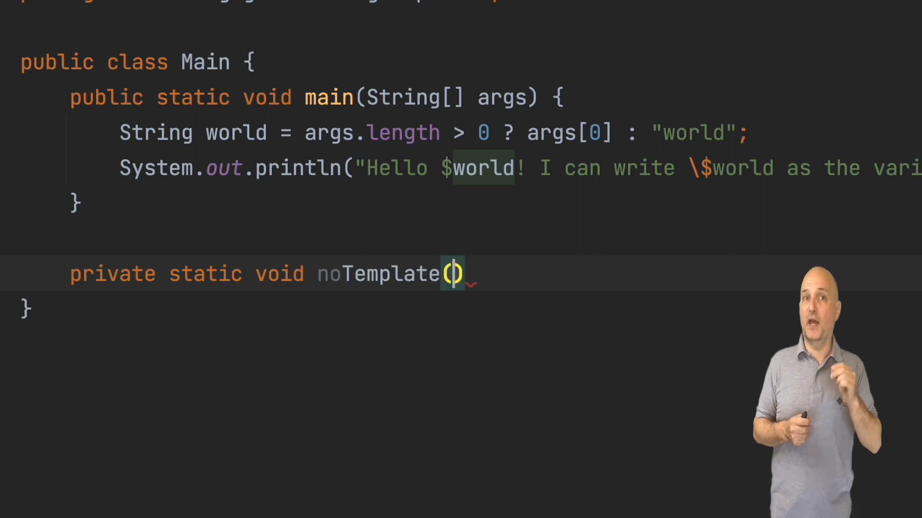
{"action": "type", "text": "String word"}
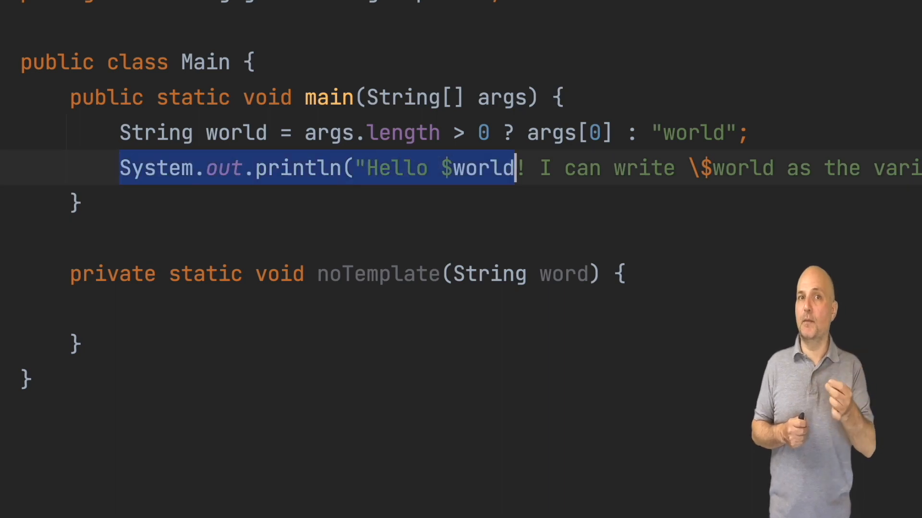
{"action": "type", "text": "System.out.println(\"Hello $world!"}
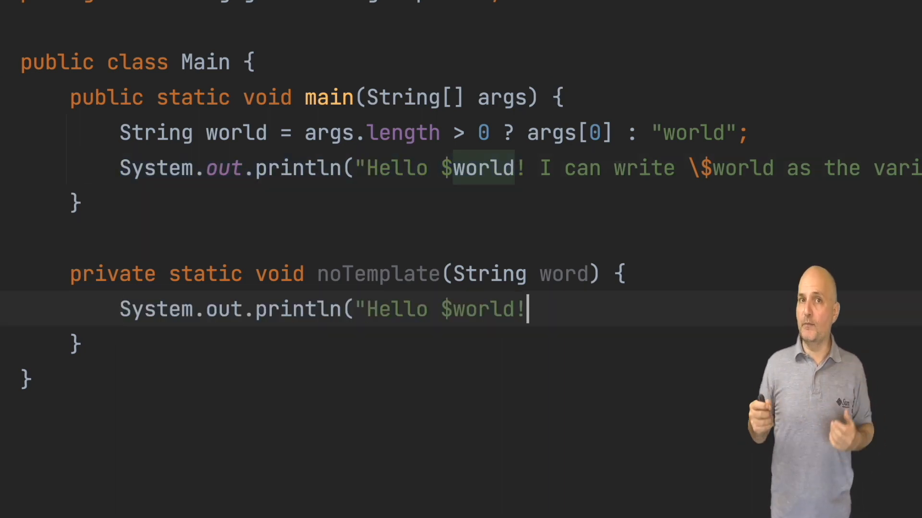
{"action": "type", "text": "\");"}
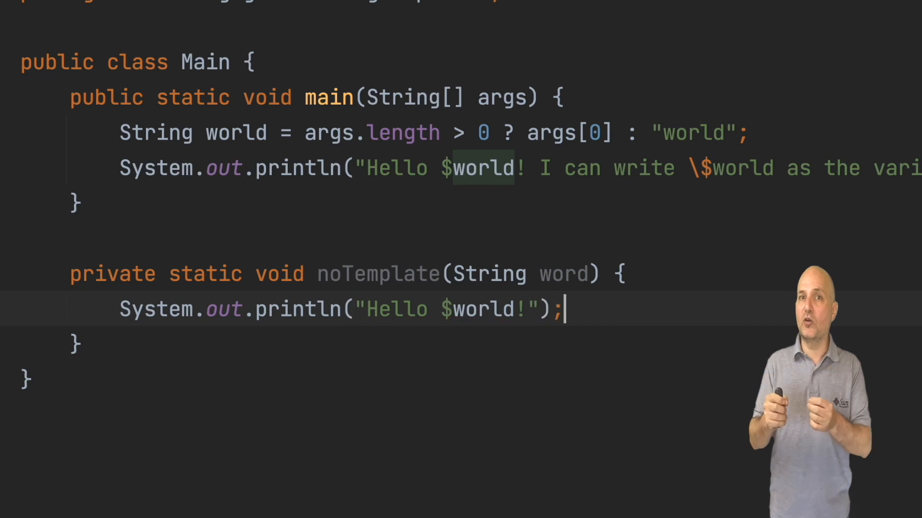
Call noTemplate(world) from main.
{"action": "type", "text": "n"}
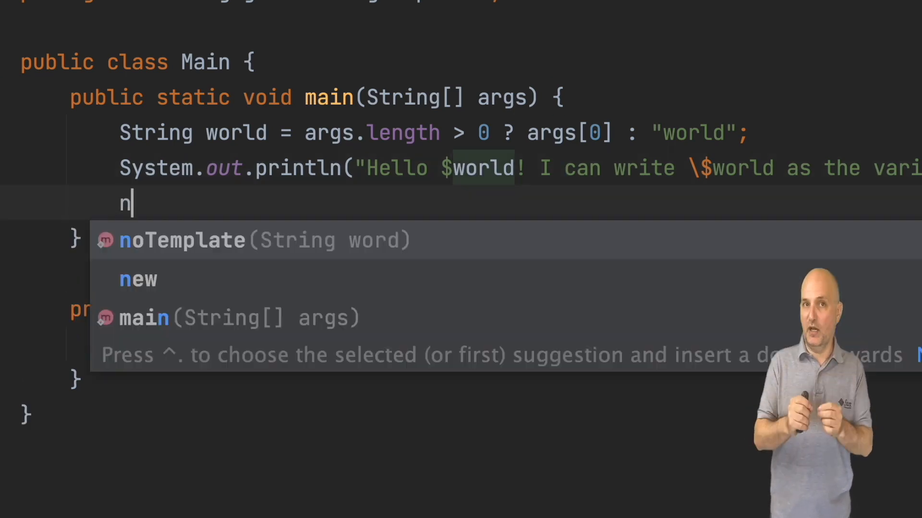
{"action": "left_click", "coordinate": [182, 240]}
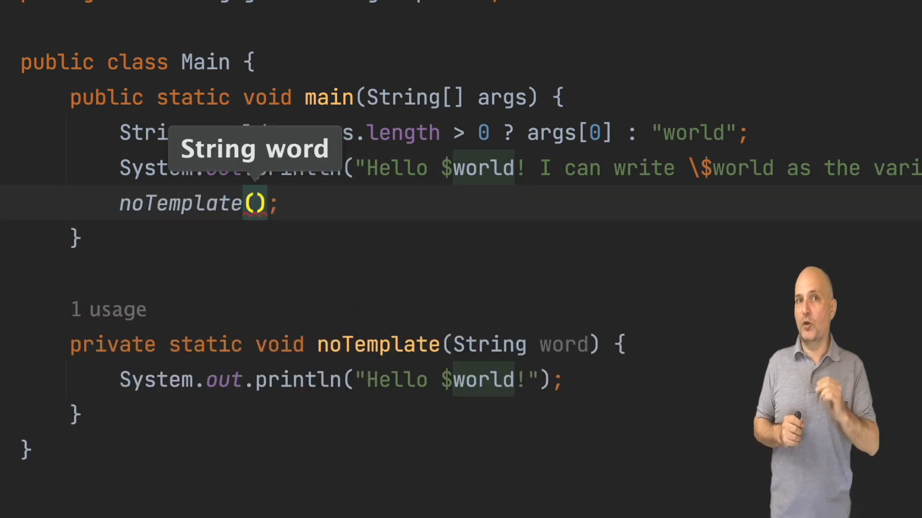
{"action": "type", "text": "world"}
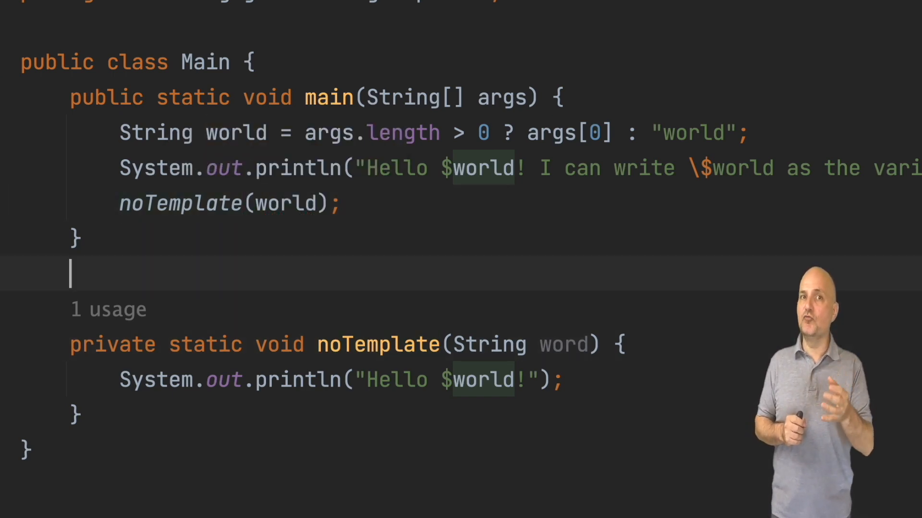
{"action": "type", "text": "@DisableStringLiteralTemplates"}
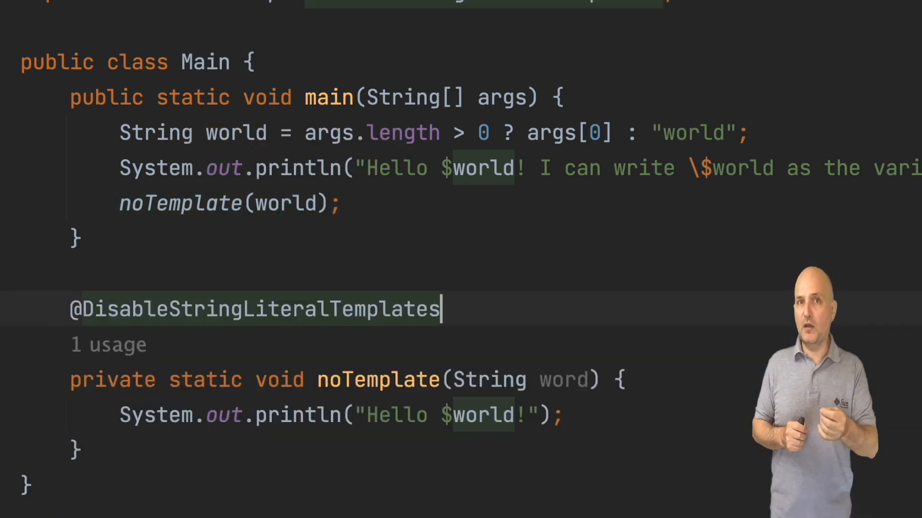
{"action": "scroll", "scroll_direction": "up", "scroll_amount": 3}
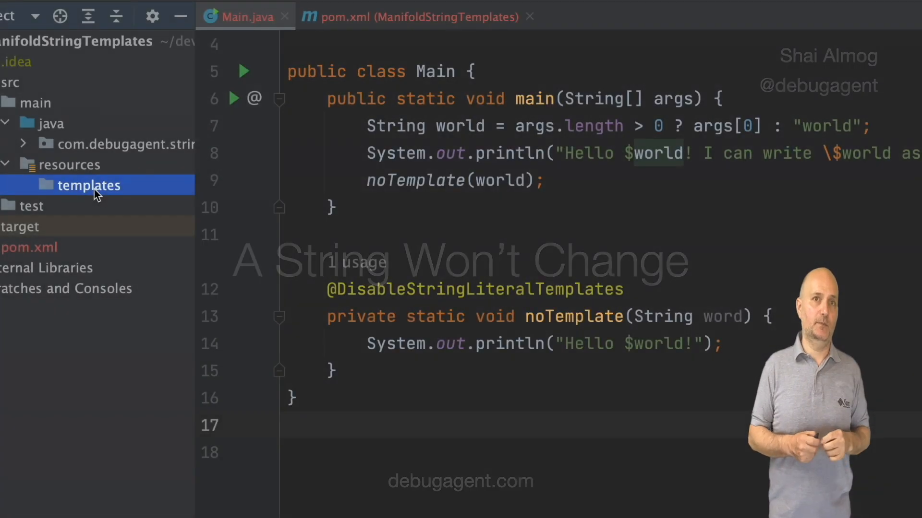
Create a new ManTL file named HelloTemplate in the templates folder.
{"action": "right_click", "coordinate": [90, 185]}
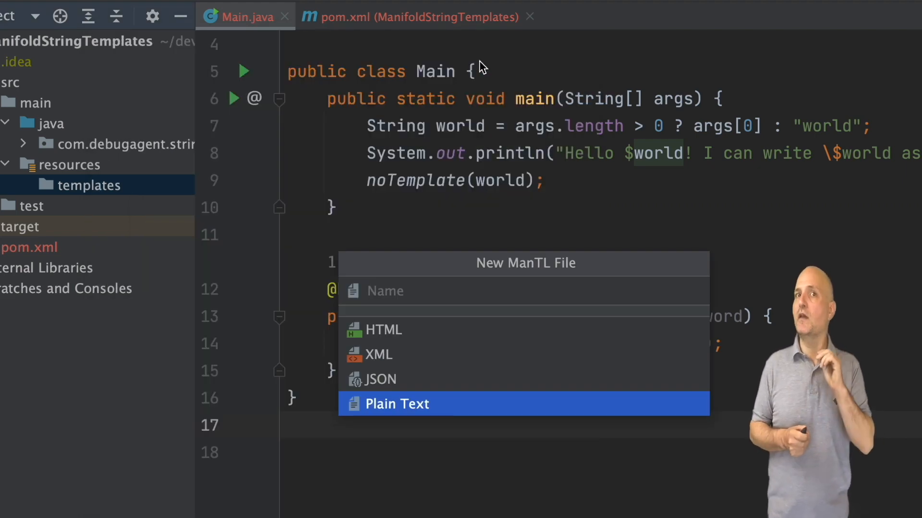
{"action": "type", "text": "Hello"}
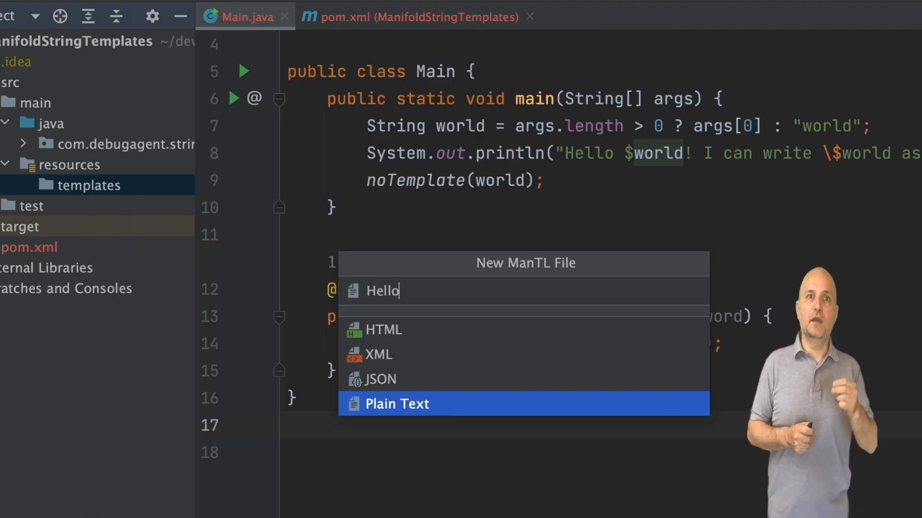
{"action": "type", "text": "Template"}
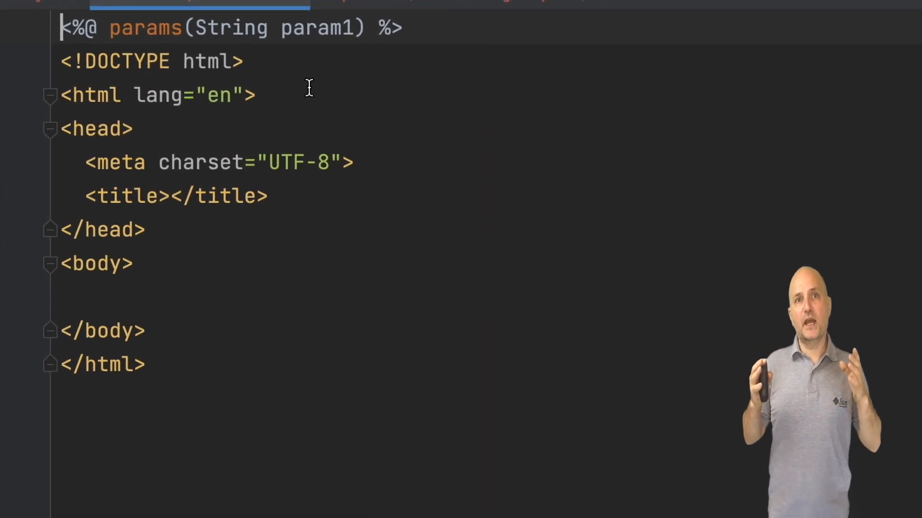
Change the params directive to (String title, String body).
{"action": "type", "text": "titl"}
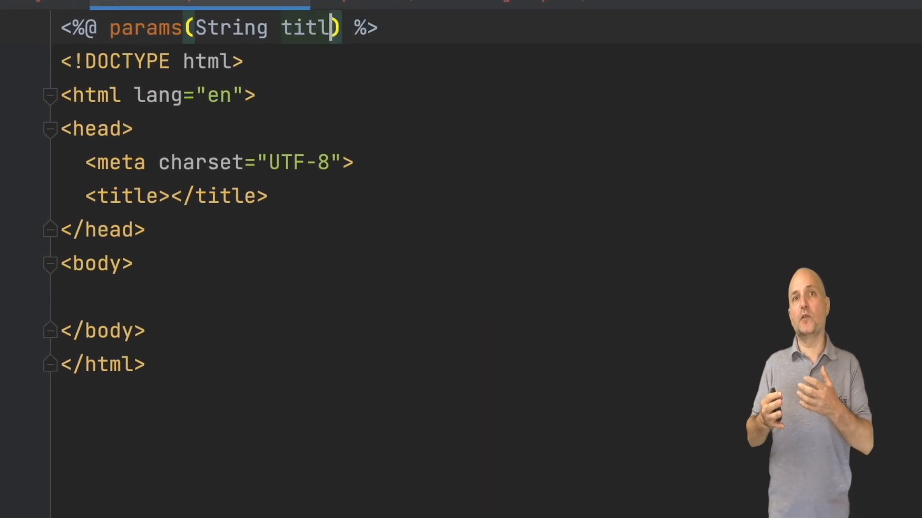
{"action": "type", "text": ", String"}
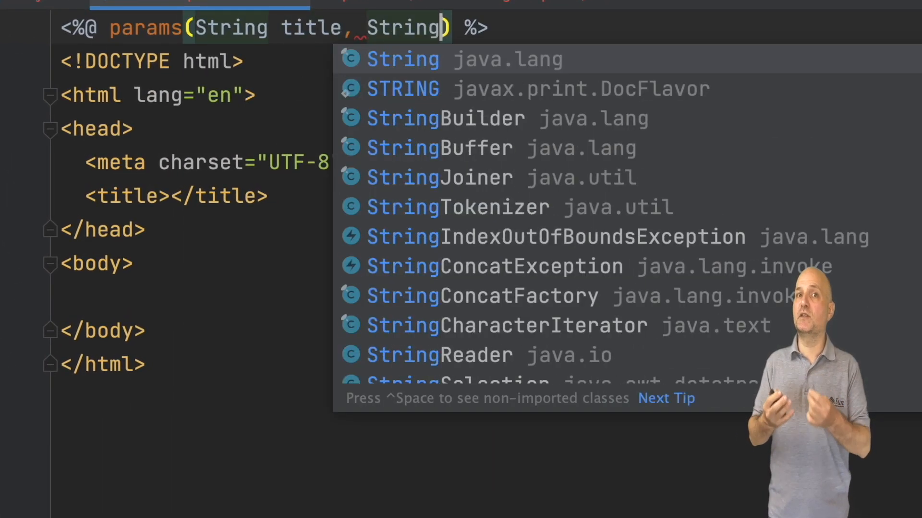
{"action": "type", "text": "body"}
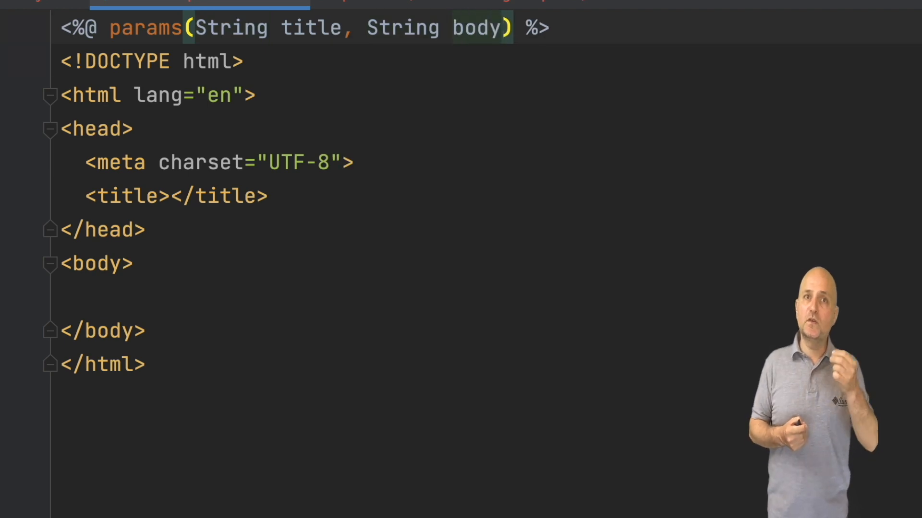
Insert ${title} inside <title> and ${body} inside <body>.
{"action": "left_click", "coordinate": [174, 196]}
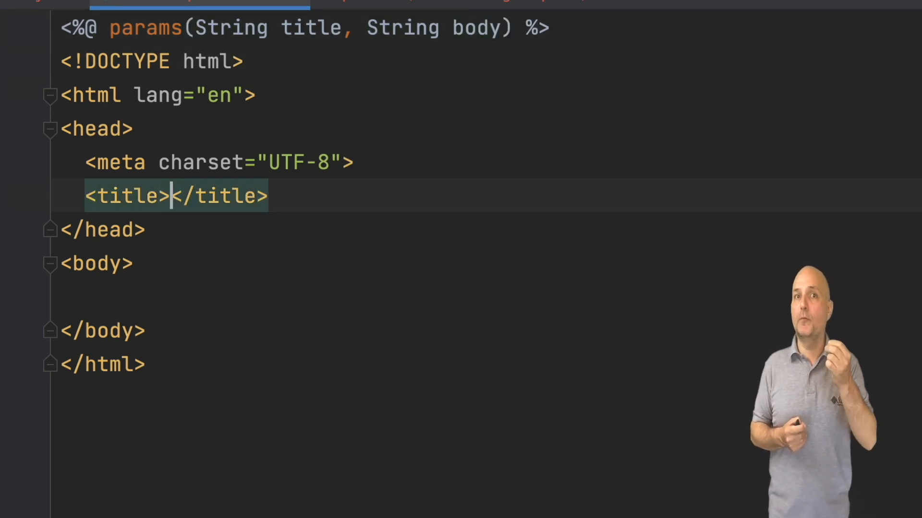
{"action": "type", "text": "${}"}
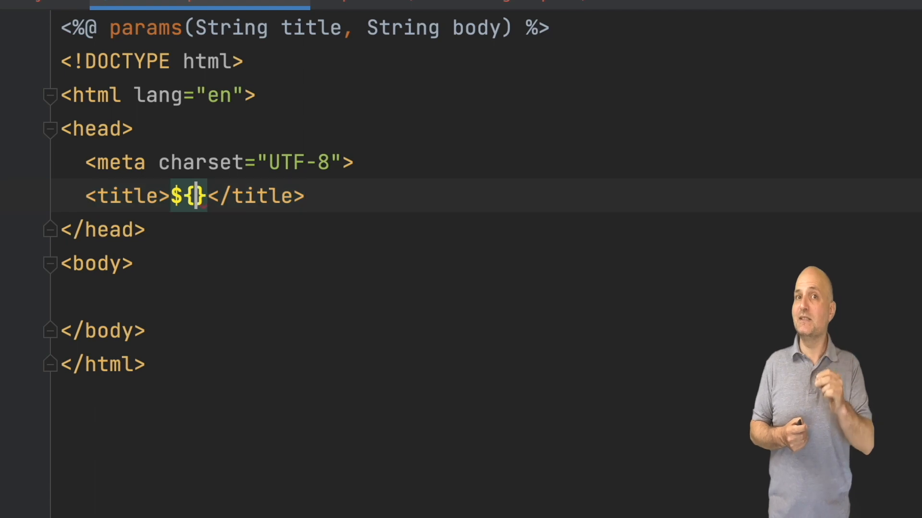
{"action": "type", "text": "title"}
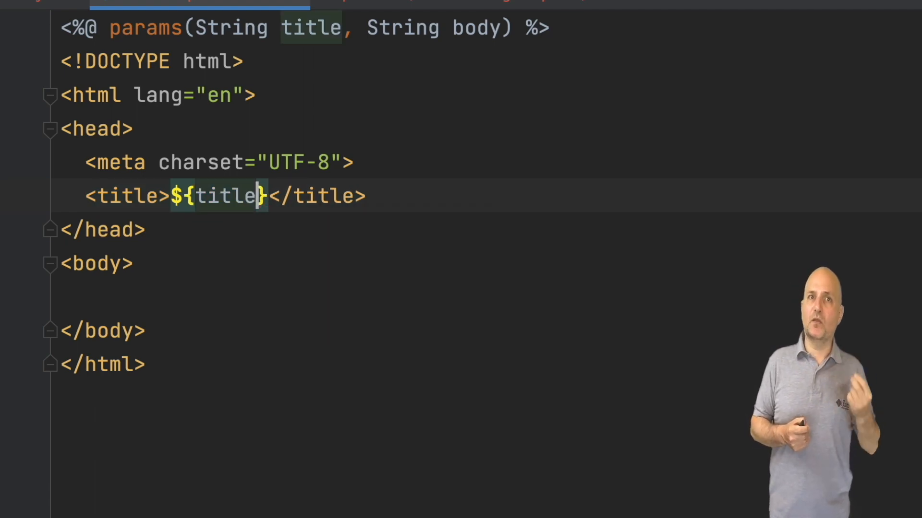
{"action": "left_click", "coordinate": [109, 296]}
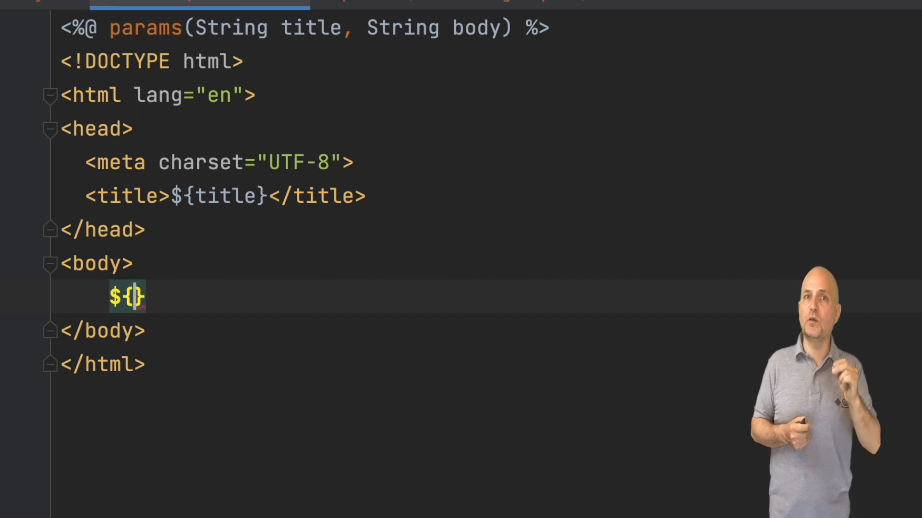
{"action": "type", "text": "b"}
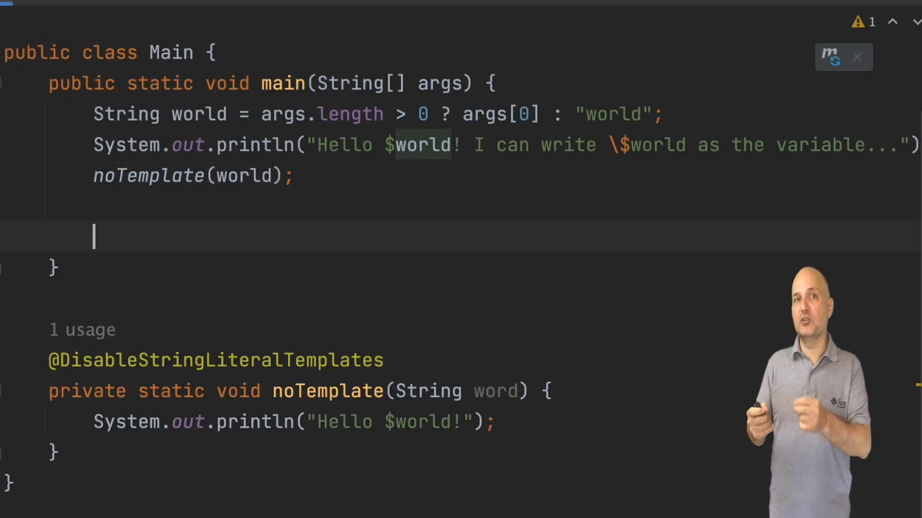
Add System.out.println(HelloTemplate.render("My Title", "My Body")); to main.
{"action": "type", "text": "System"}
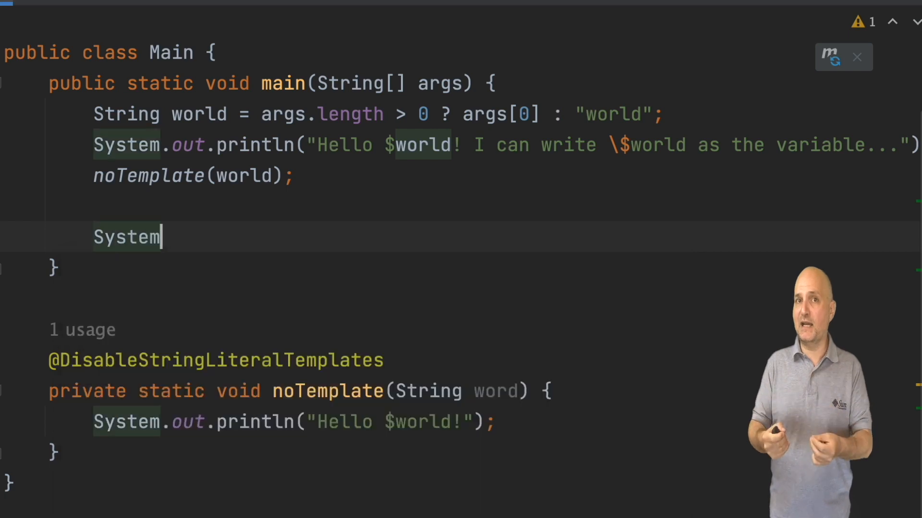
{"action": "type", "text": ".out.println();"}
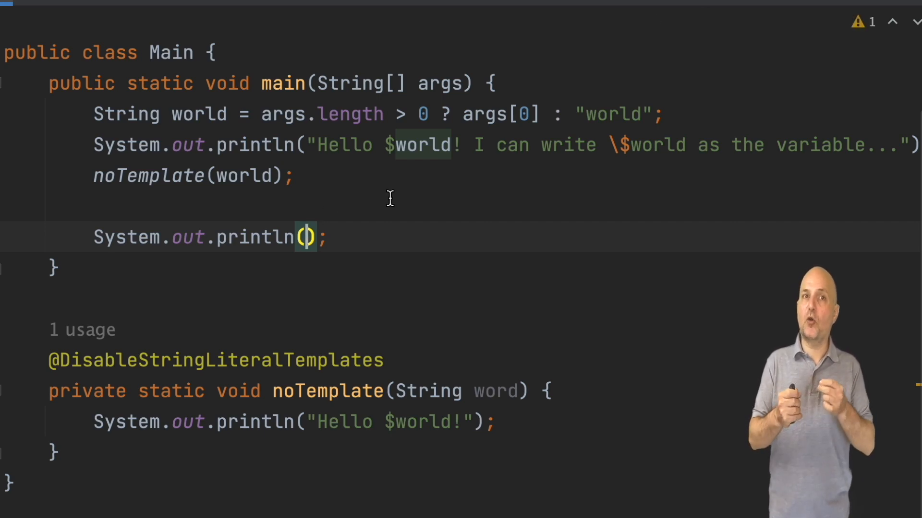
{"action": "type", "text": "H"}
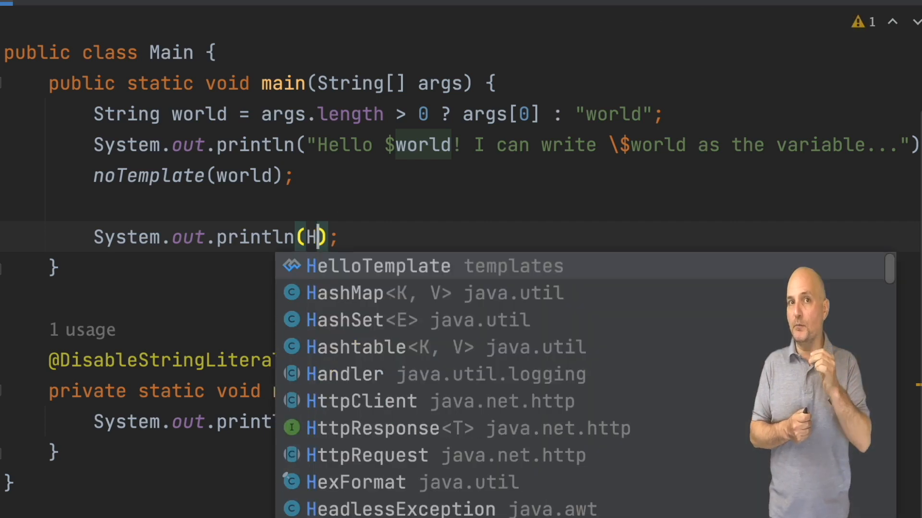
{"action": "left_click", "coordinate": [377, 266]}
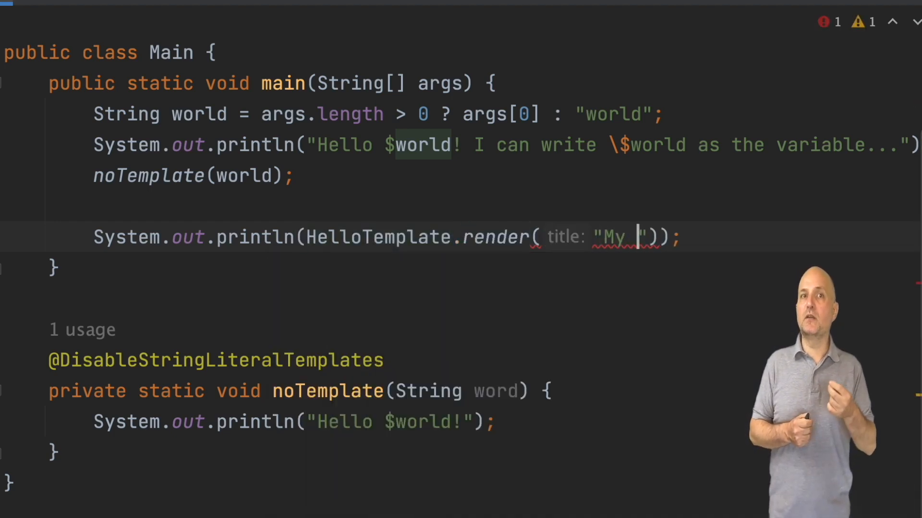
{"action": "type", "text": "Title"}
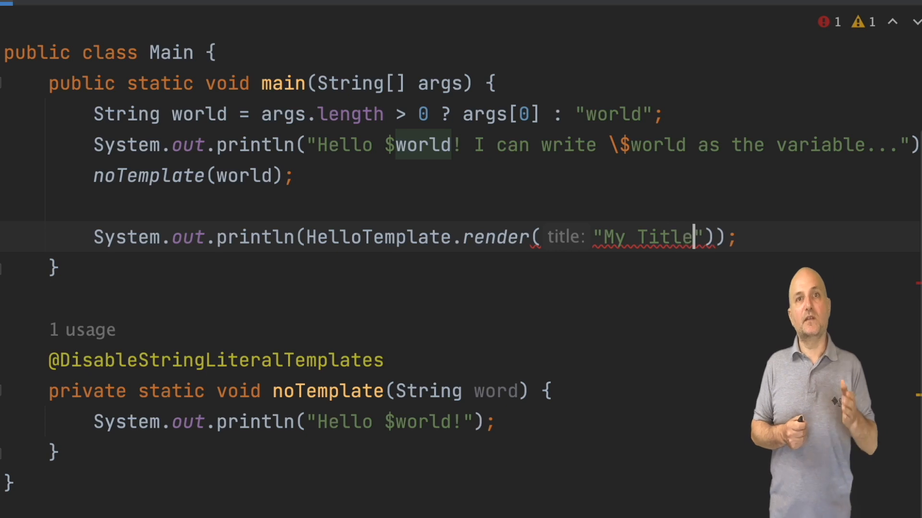
{"action": "type", "text": ", body: \"M"}
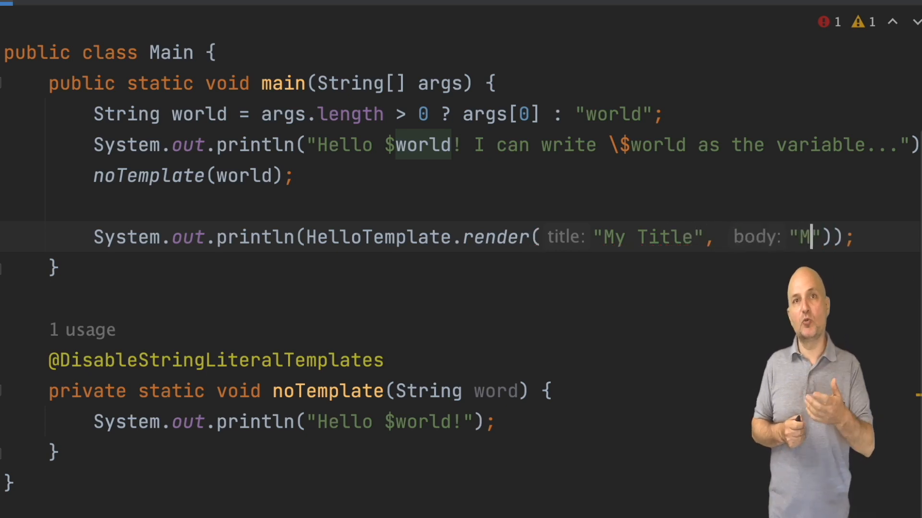
{"action": "type", "text": "y Body"}
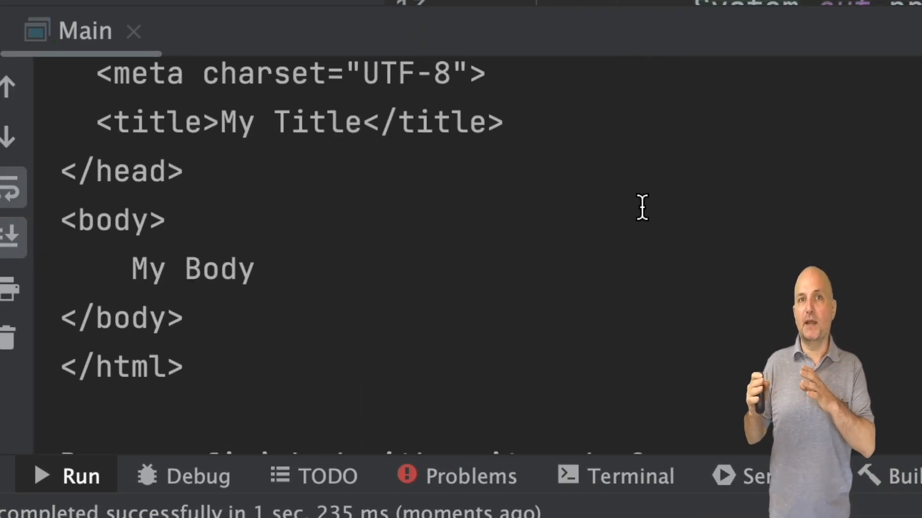
Scroll the Run output to inspect the rendered HTML page.
{"action": "scroll", "scroll_direction": "up", "scroll_amount": 3}
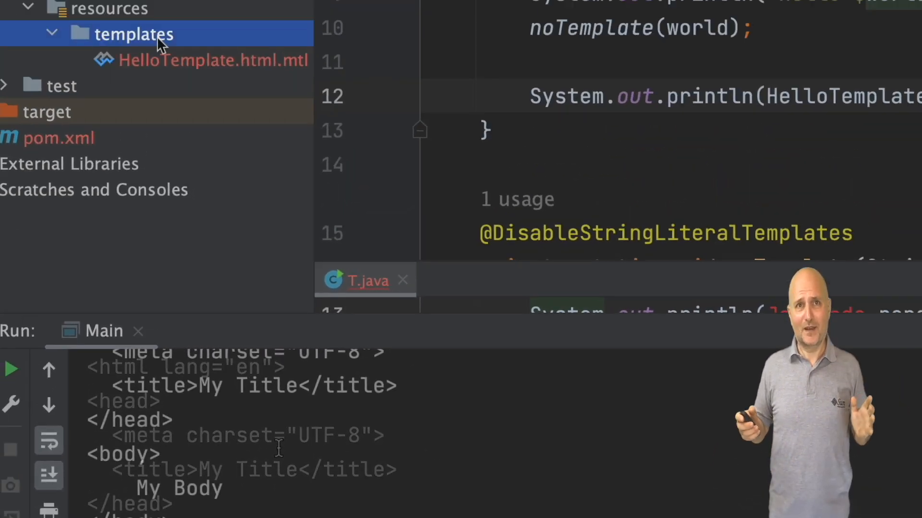
Create a plain-text ManTL file named JavaCode, declining to add it to Git.
{"action": "right_click", "coordinate": [133, 33]}
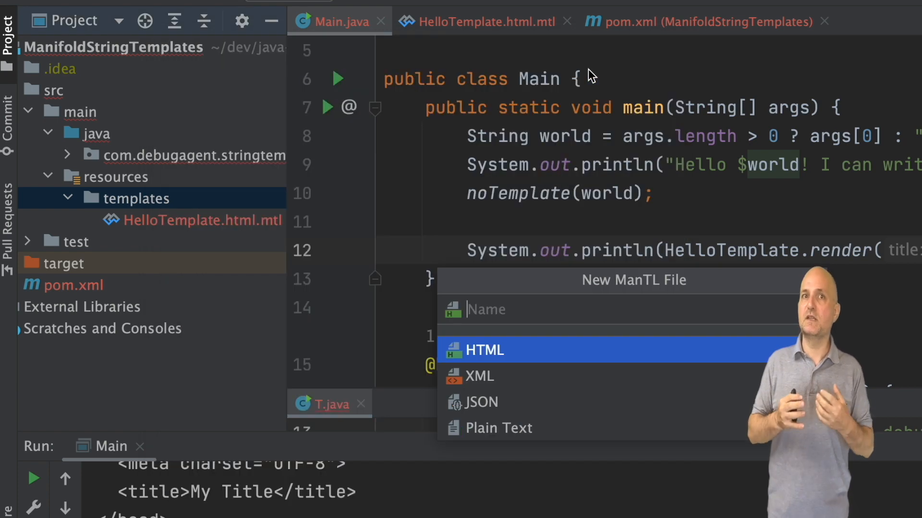
{"action": "type", "text": "Java"}
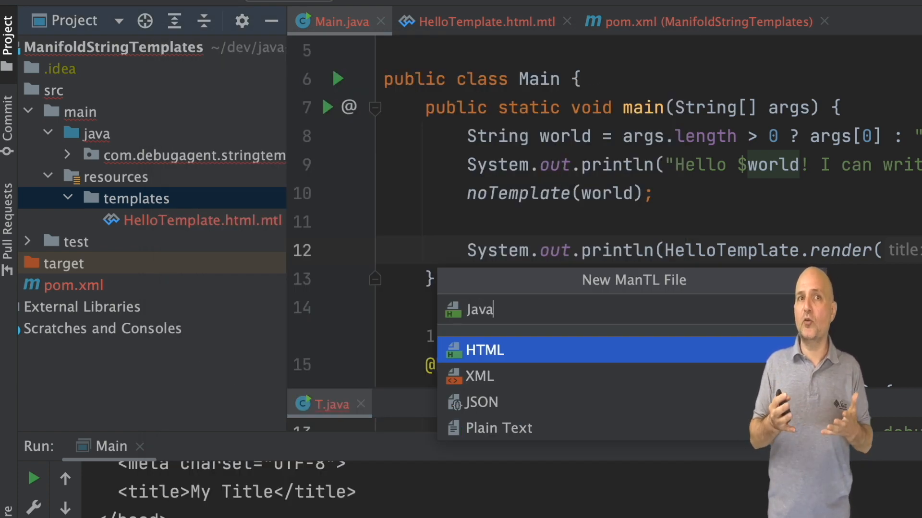
{"action": "type", "text": "Code"}
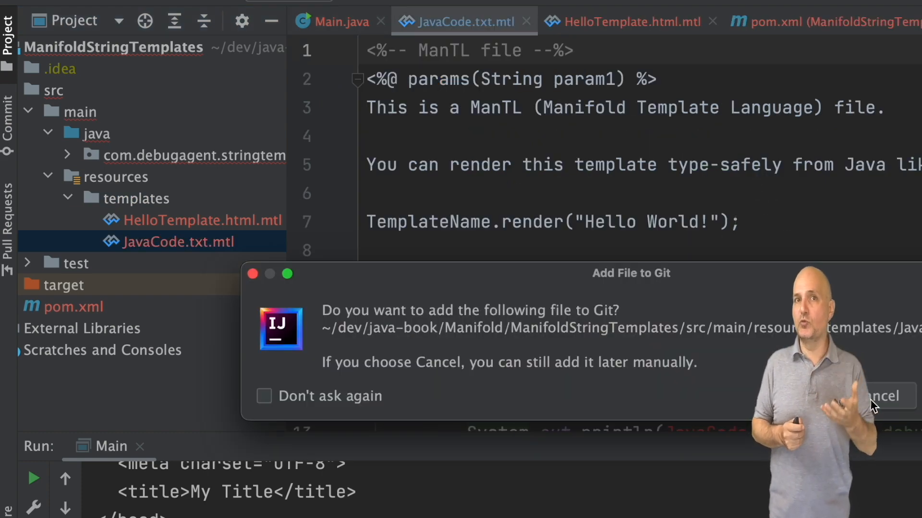
{"action": "left_click", "coordinate": [886, 395]}
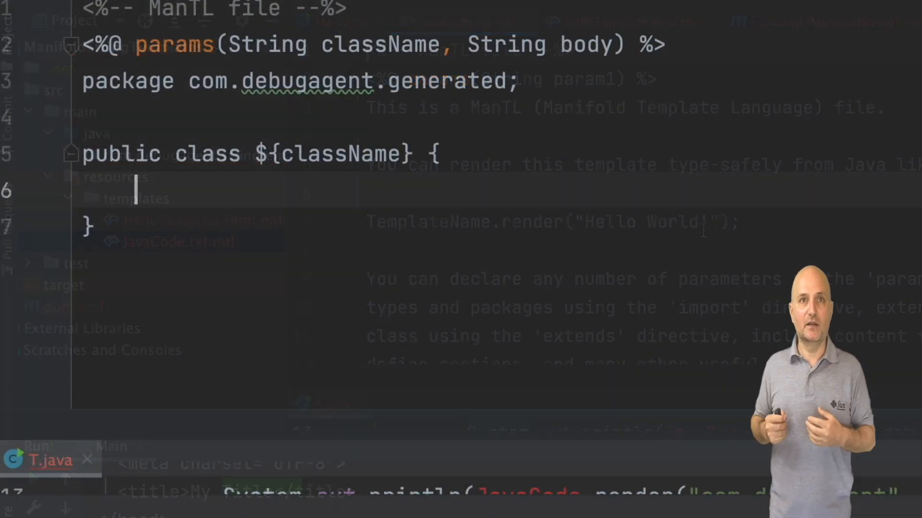
Add public static void main(String[] argv) containing ${body} to the generated class.
{"action": "type", "text": "publi"}
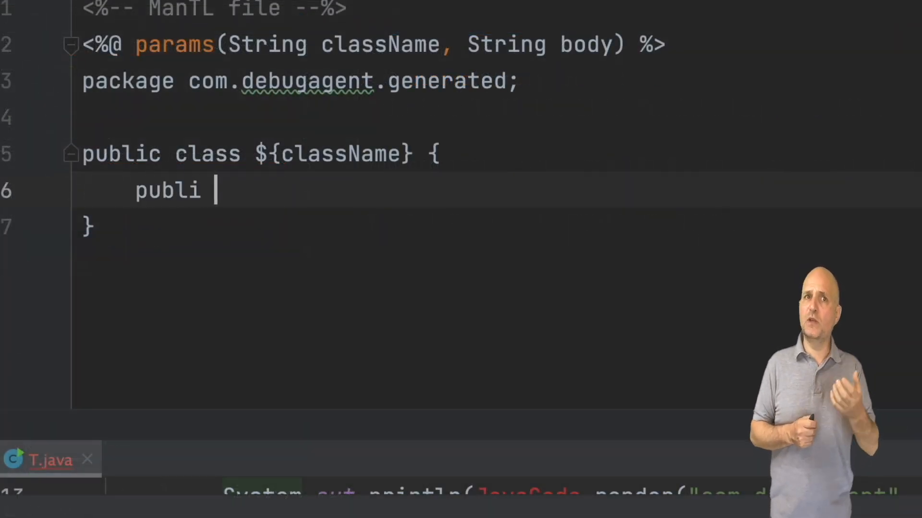
{"action": "type", "text": "c static void"}
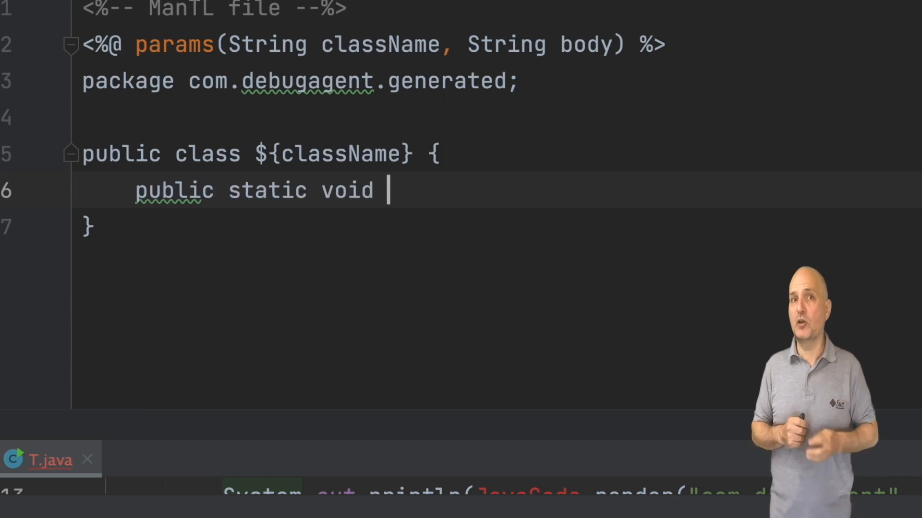
{"action": "type", "text": "main(String"}
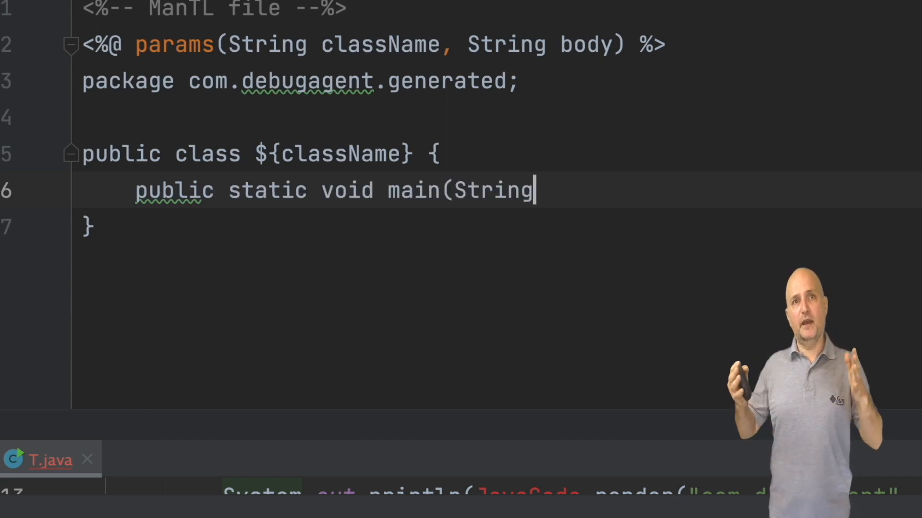
{"action": "type", "text": "[] argv"}
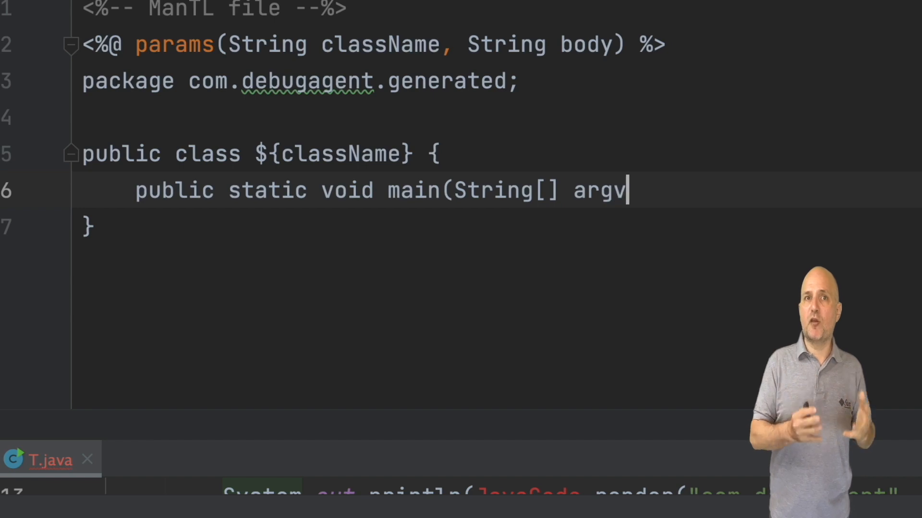
{"action": "type", "text": ") {"}
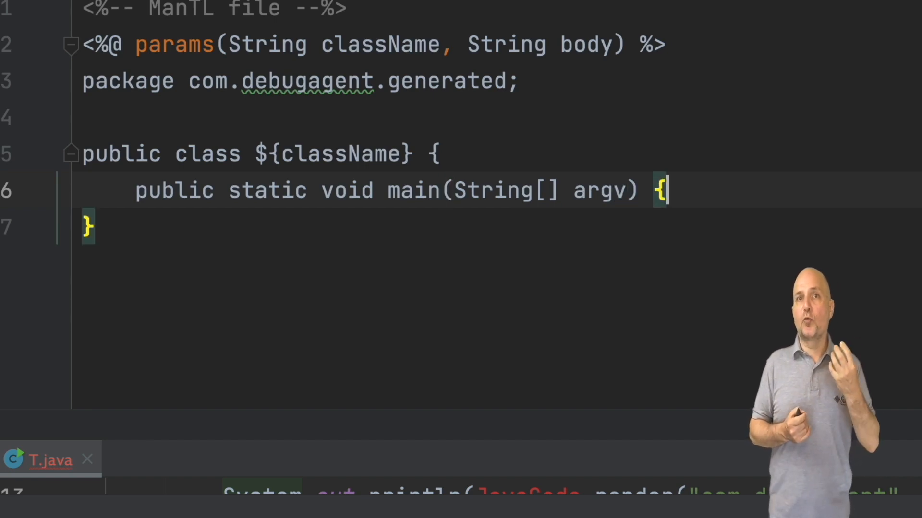
{"action": "key", "text": "enter"}
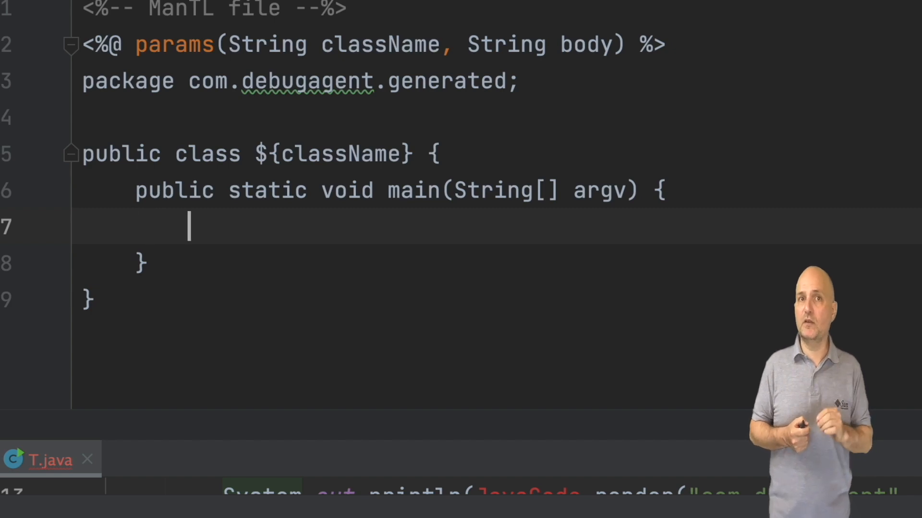
{"action": "type", "text": "${"}
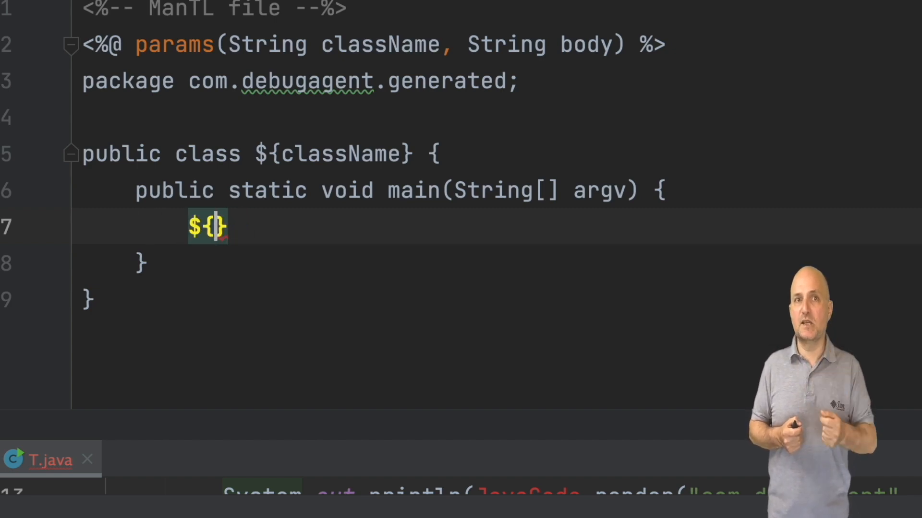
{"action": "type", "text": "bo"}
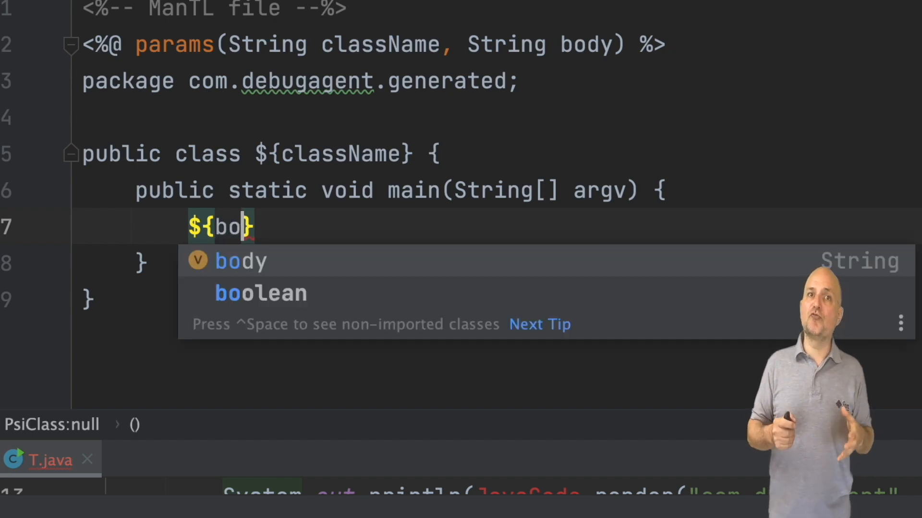